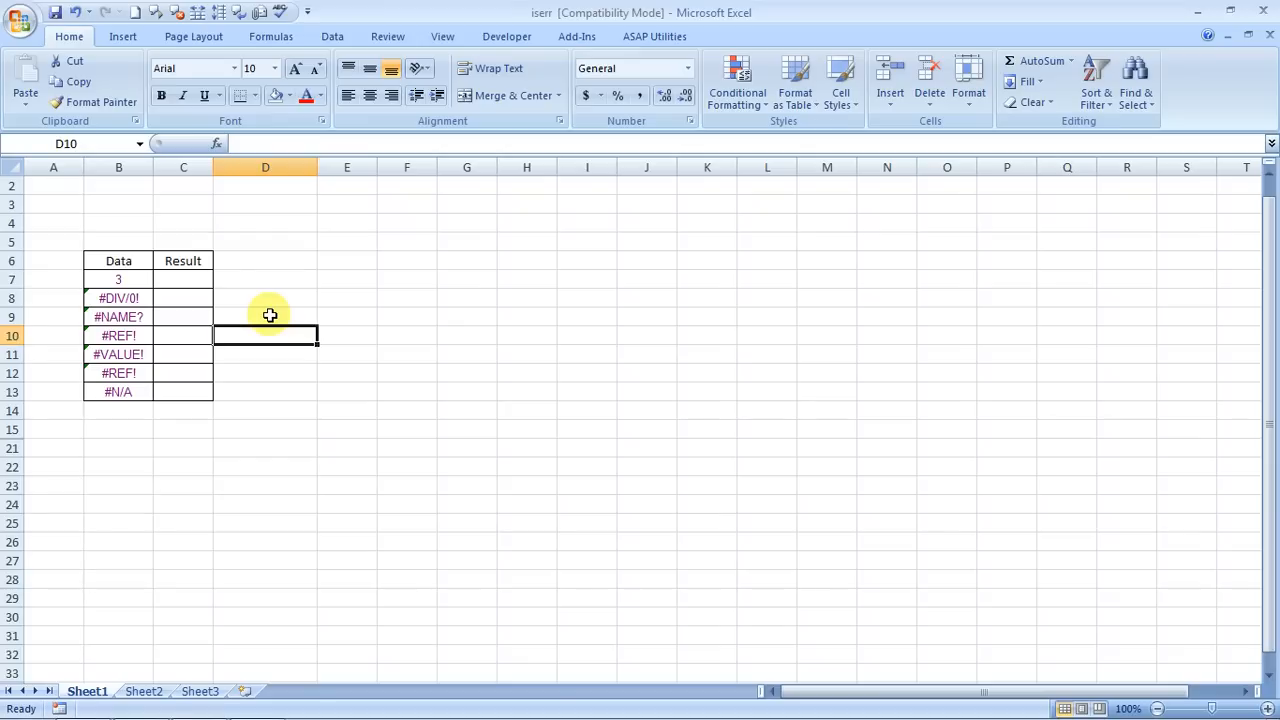
pyautogui.moveTo(33, 407)
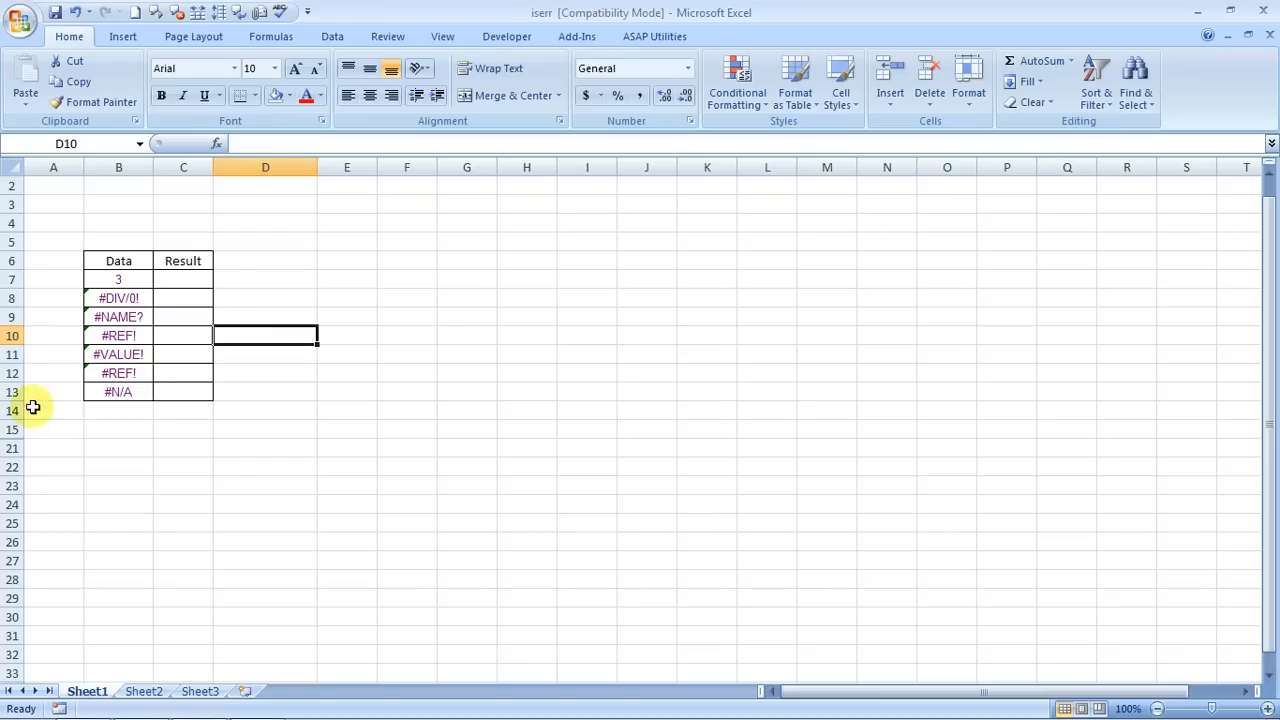
pyautogui.moveTo(115, 423)
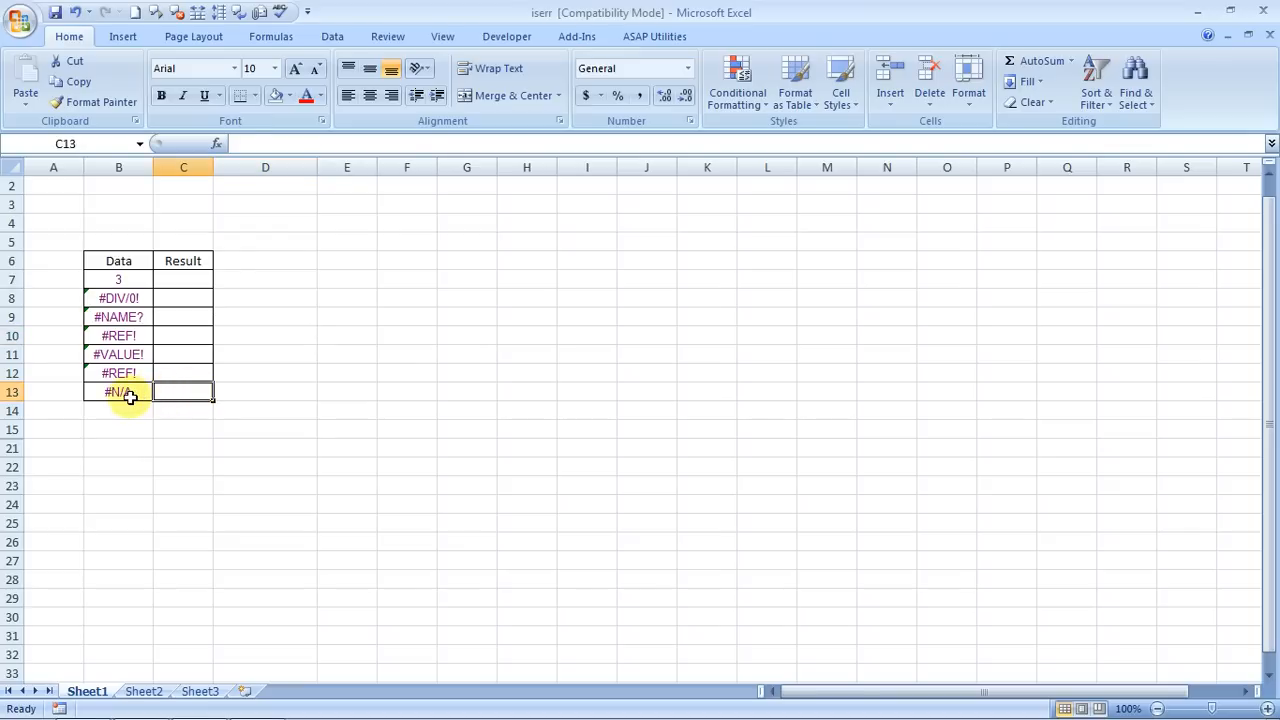
# Enter =ISERR(B7) in C7, the first Result cell beside the value 3.
pyautogui.click(118, 391)
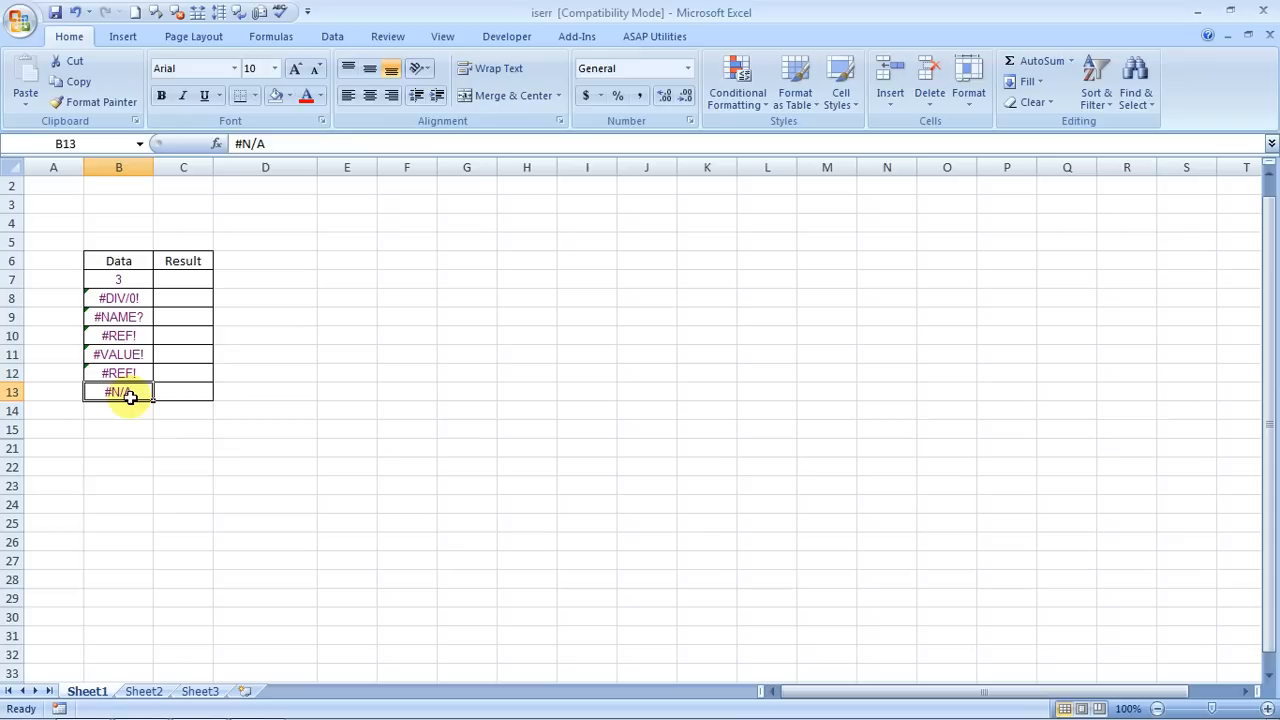
pyautogui.click(183, 298)
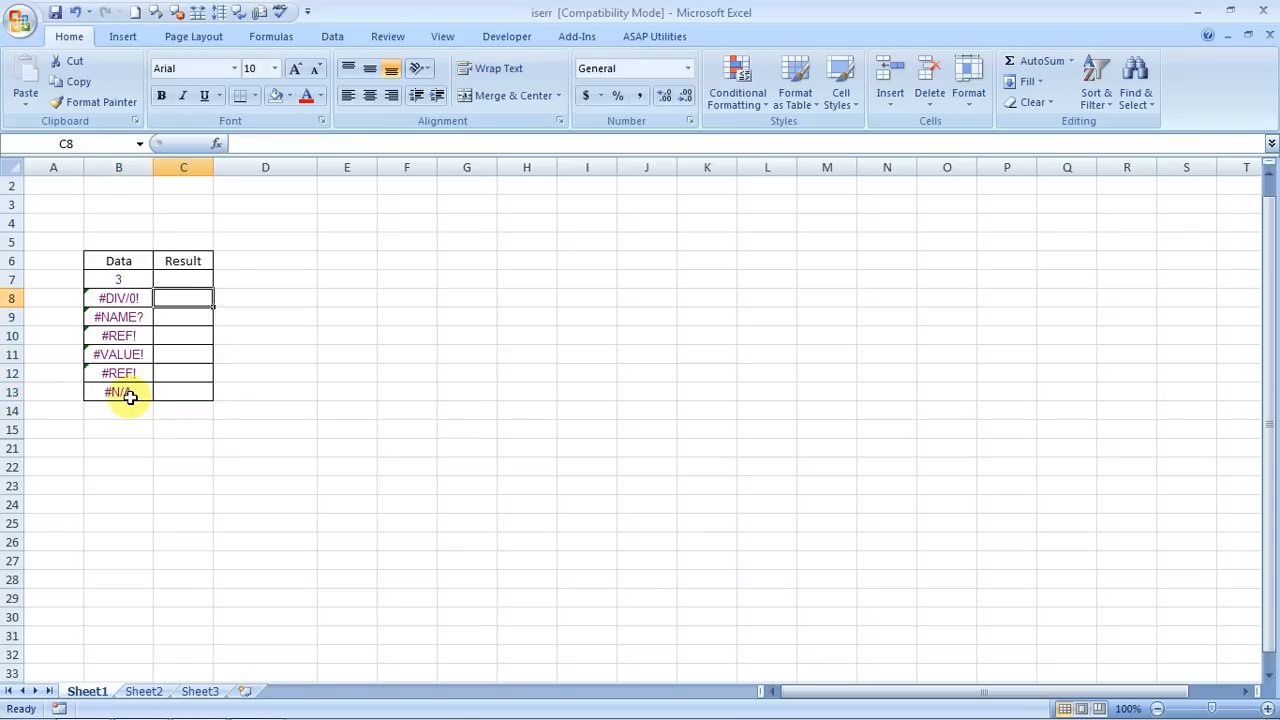
pyautogui.write('=')
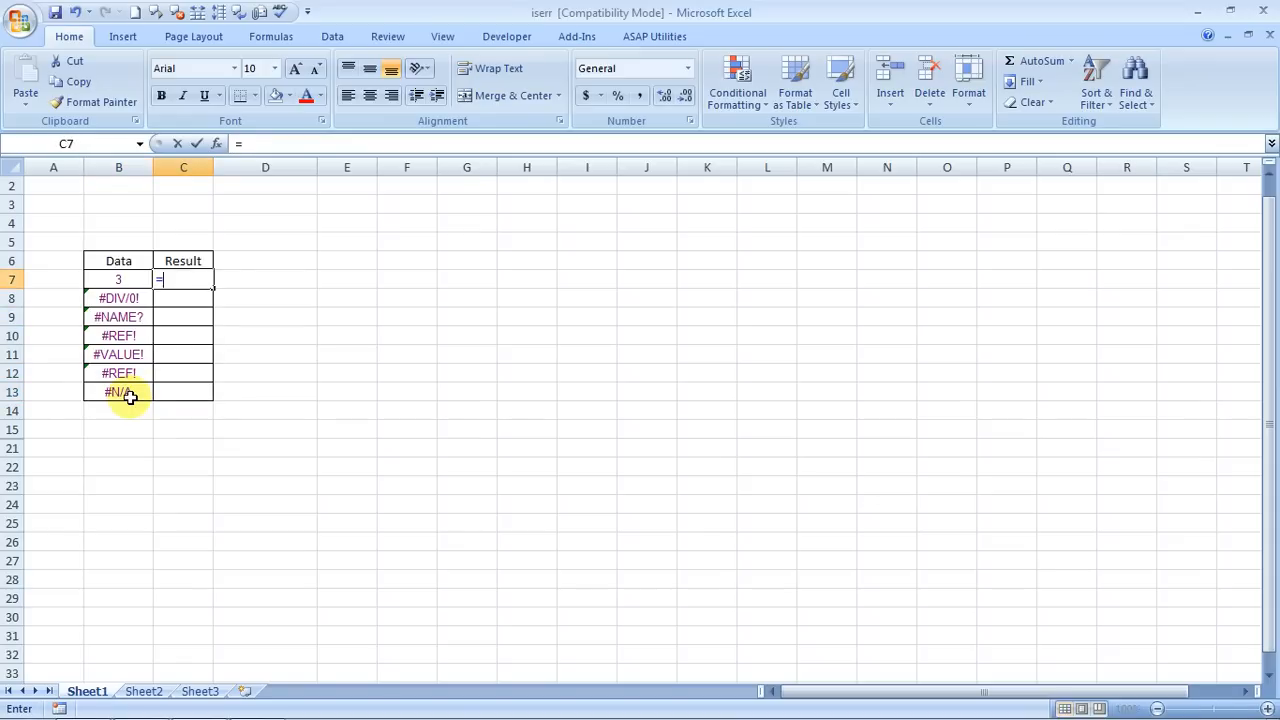
pyautogui.write('is')
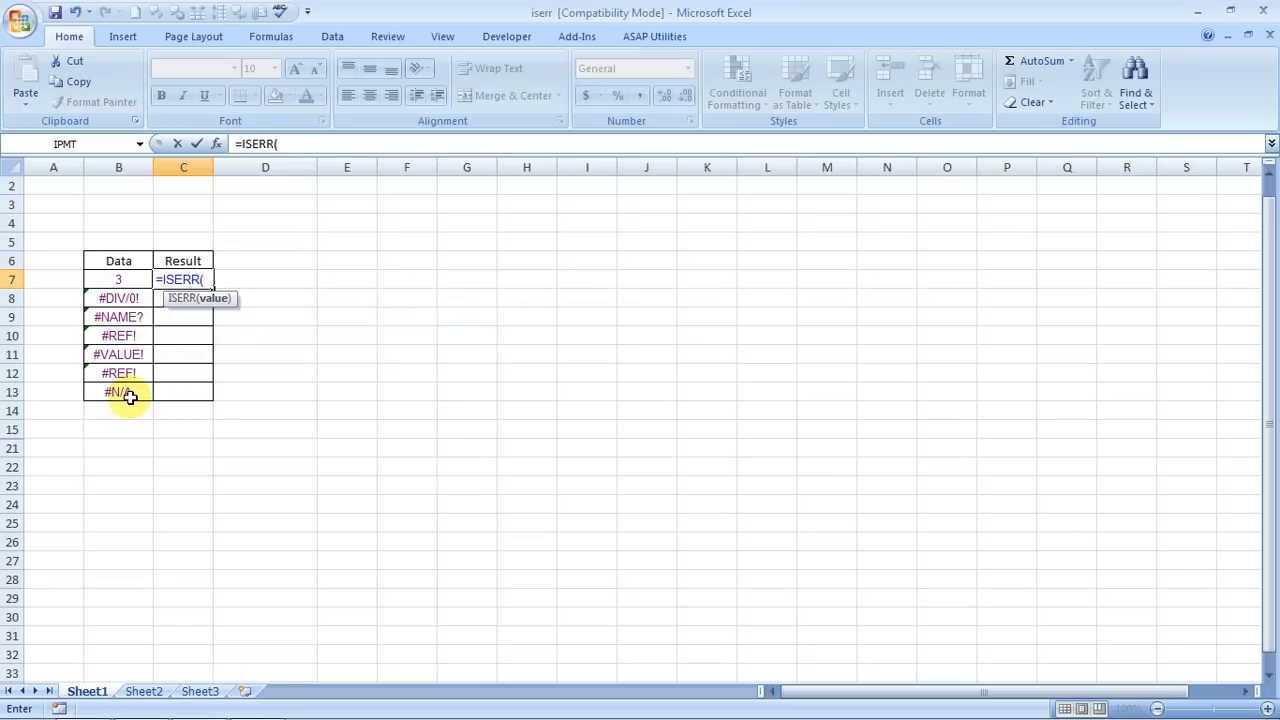
pyautogui.click(118, 279)
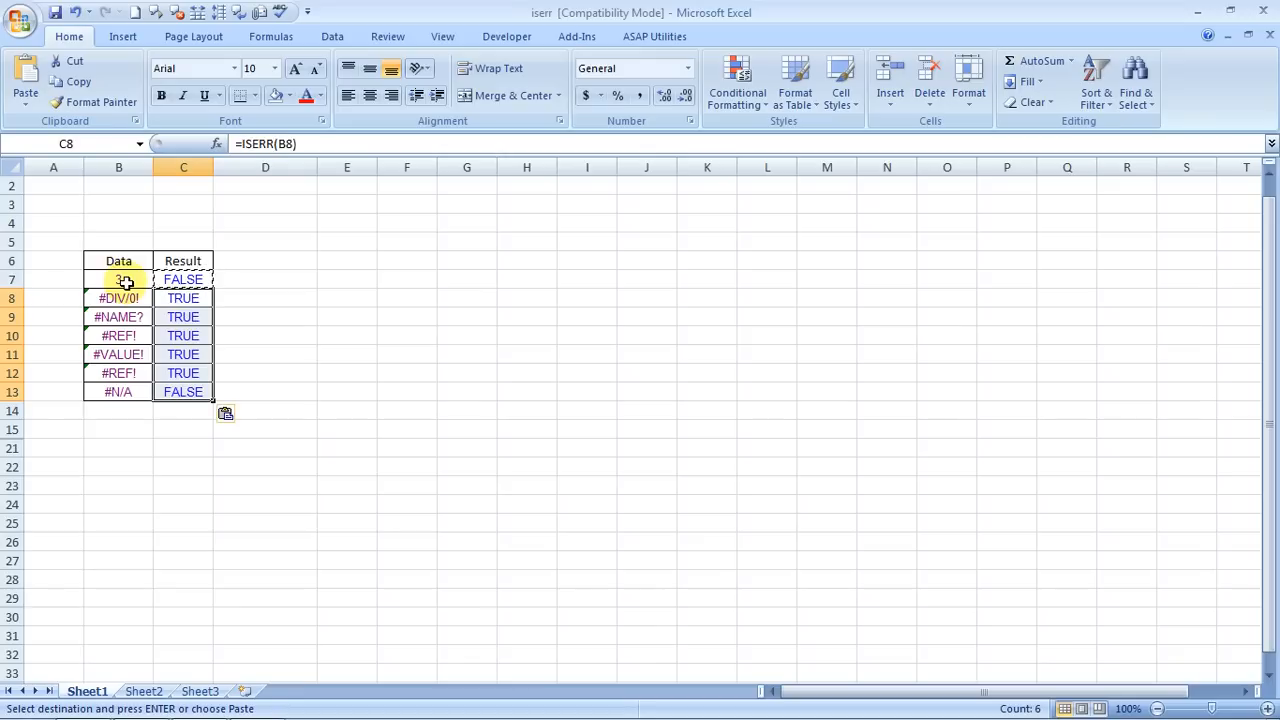
# Check the ISERR results beside #NAME?, #VALUE! and the other error entries.
pyautogui.click(183, 317)
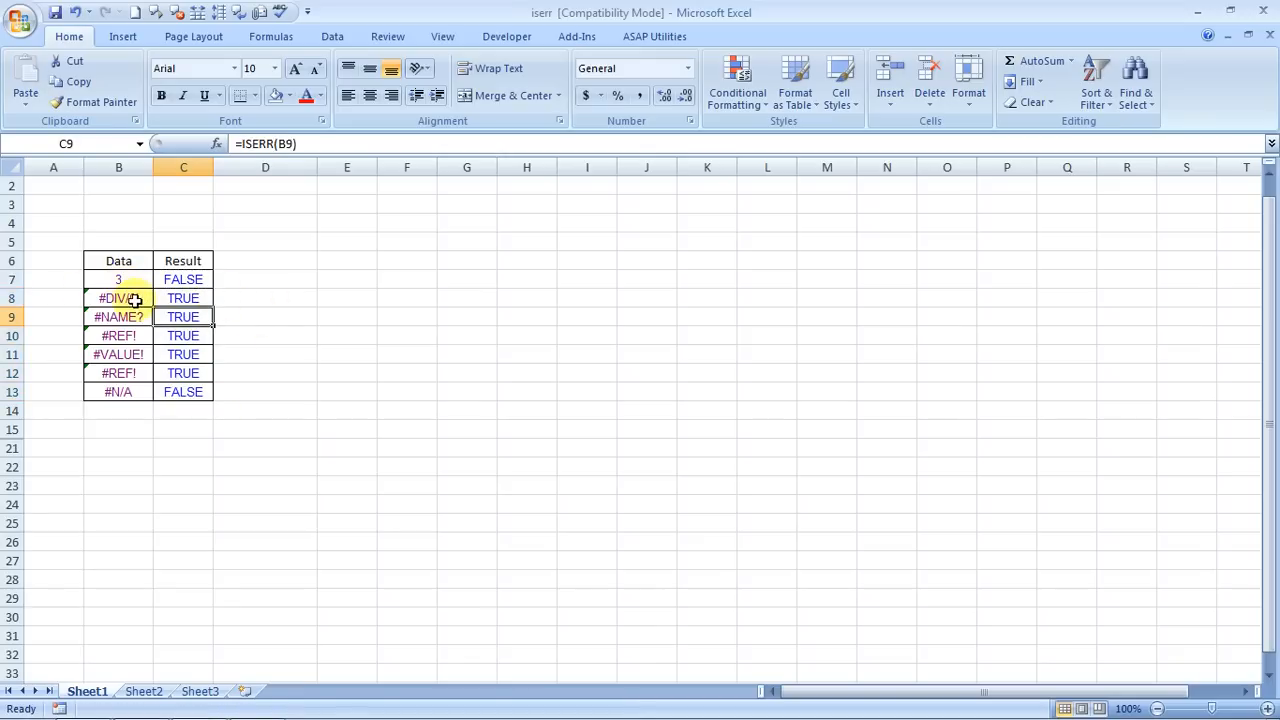
pyautogui.click(183, 354)
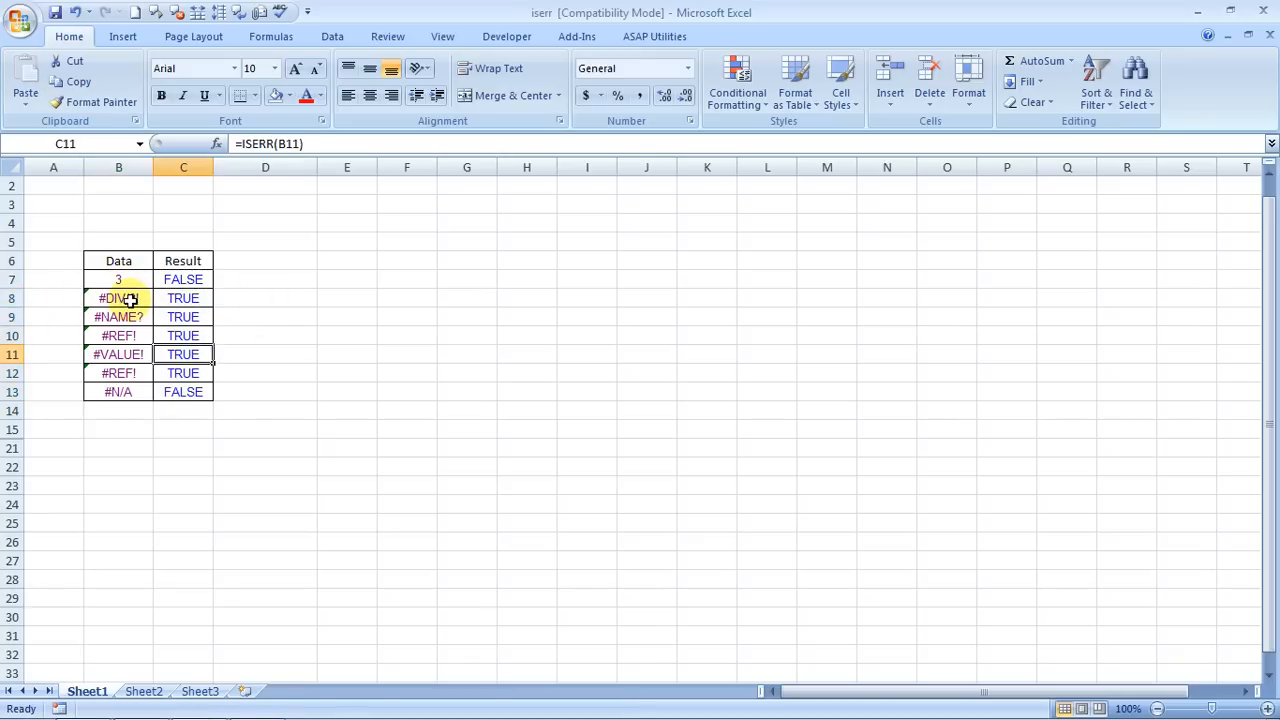
pyautogui.click(118, 391)
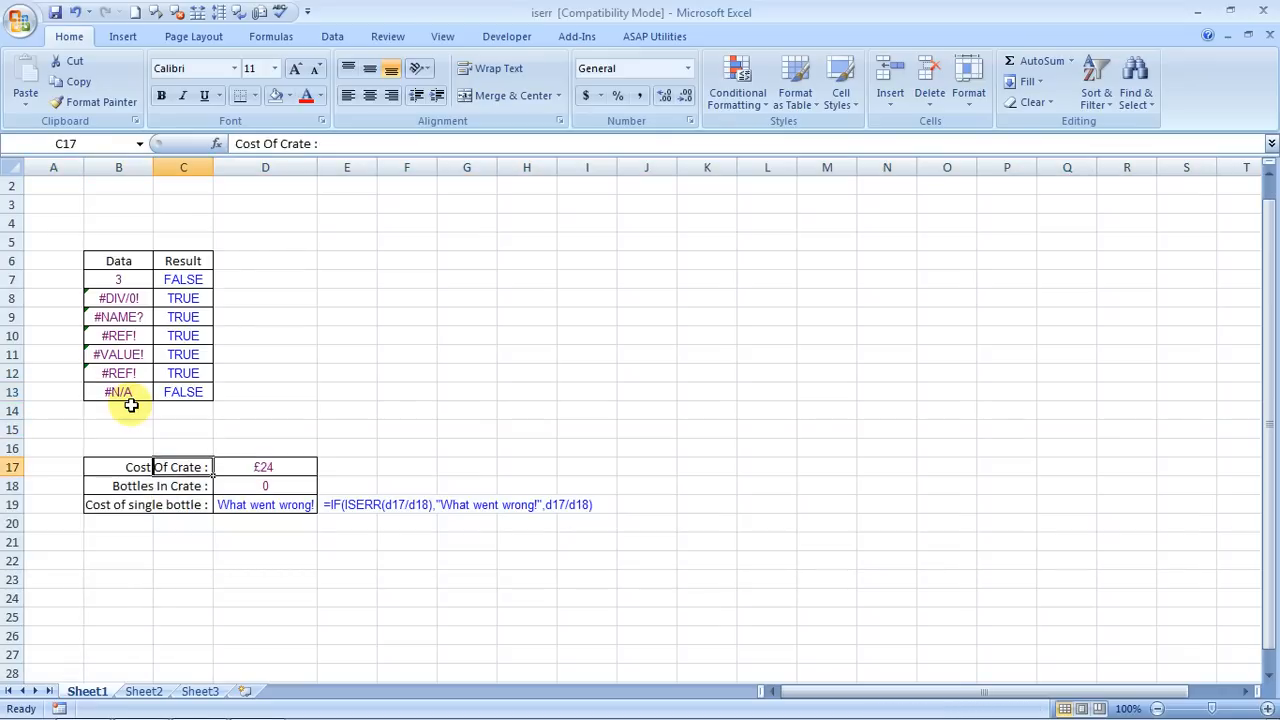
pyautogui.click(118, 467)
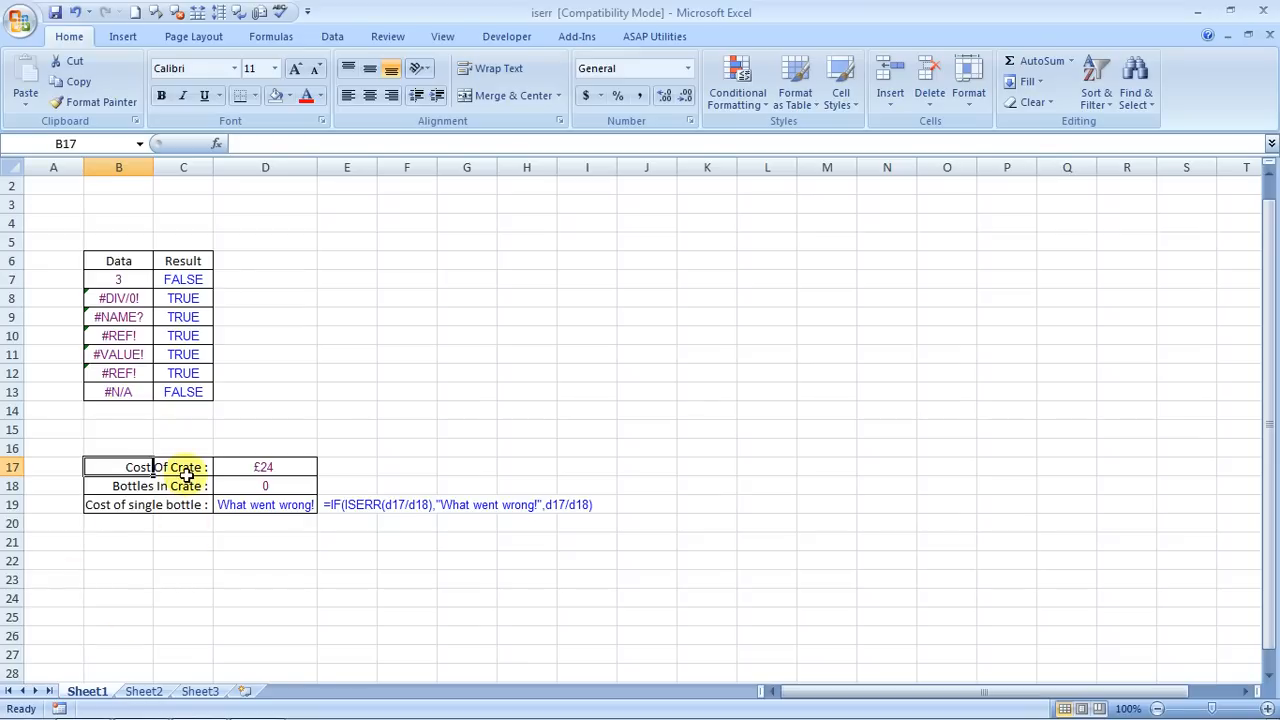
pyautogui.click(265, 467)
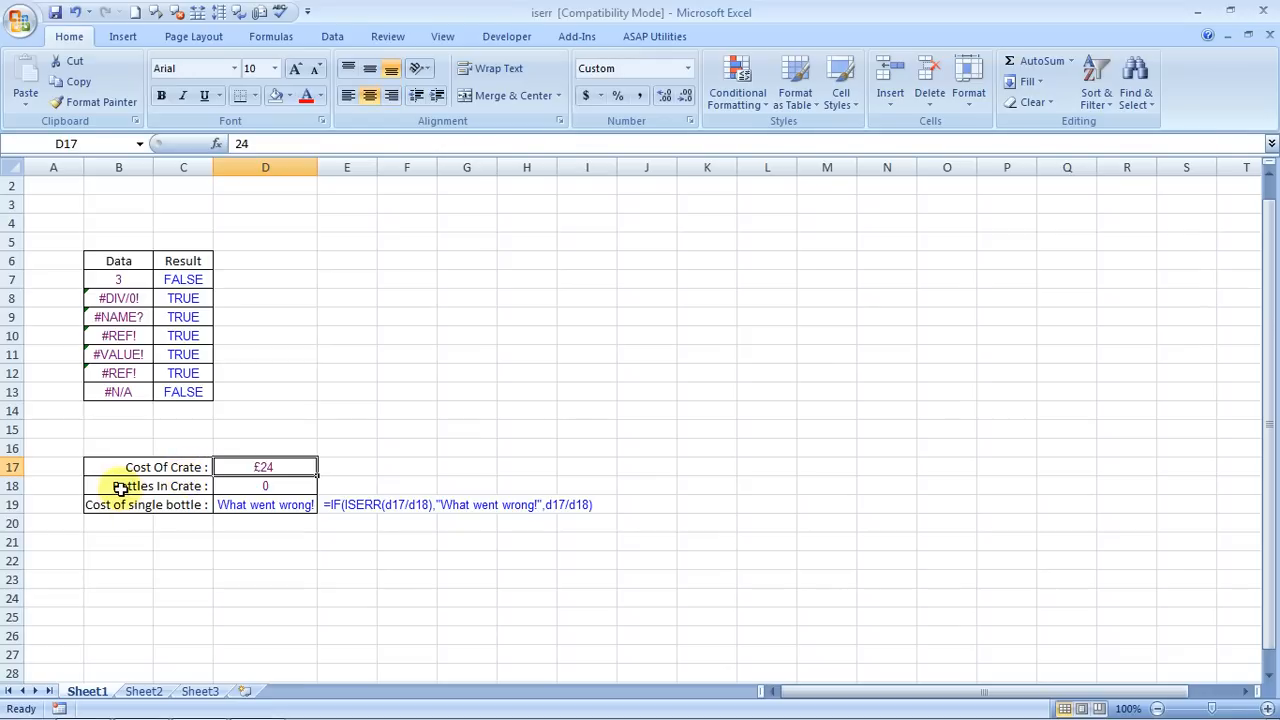
pyautogui.click(265, 485)
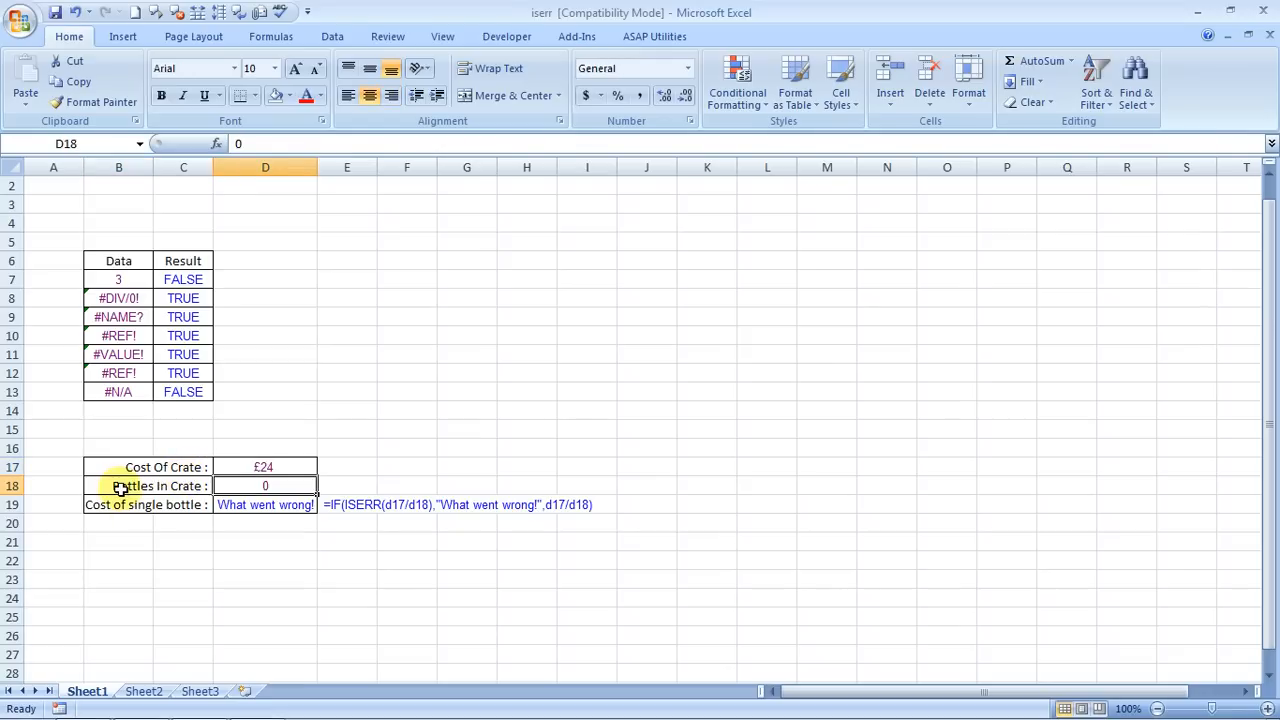
pyautogui.click(265, 504)
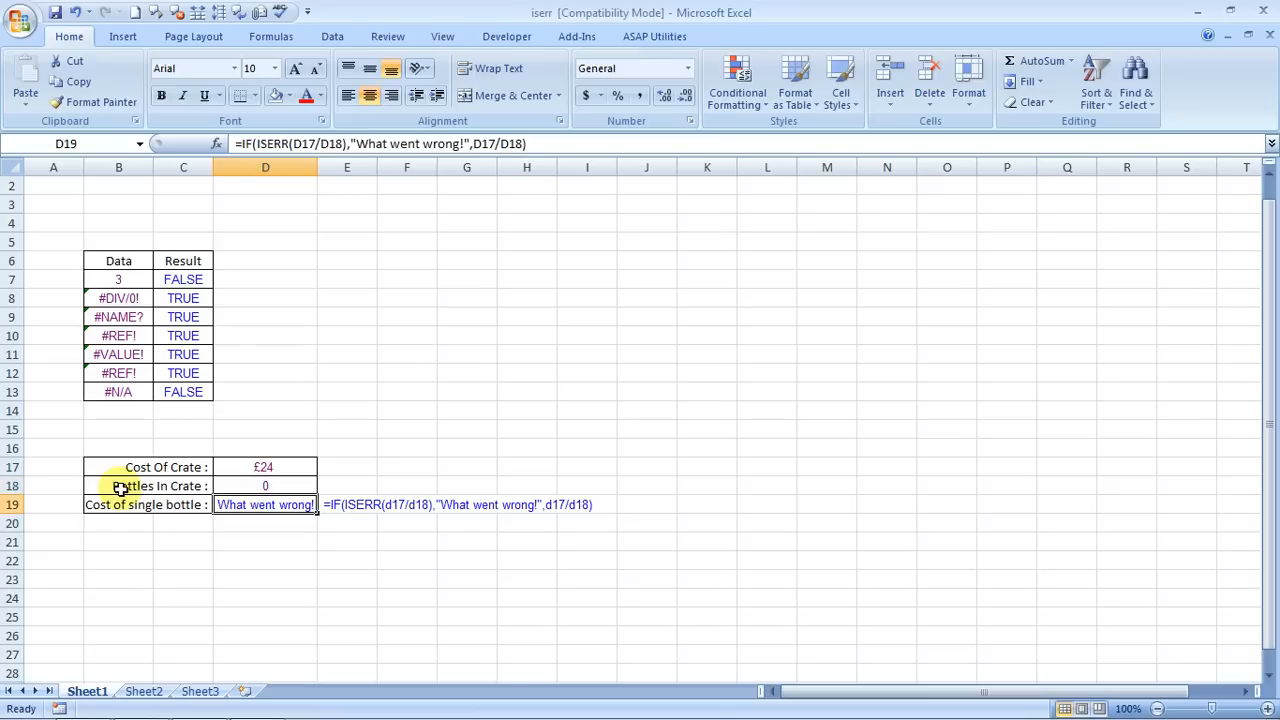
pyautogui.click(265, 486)
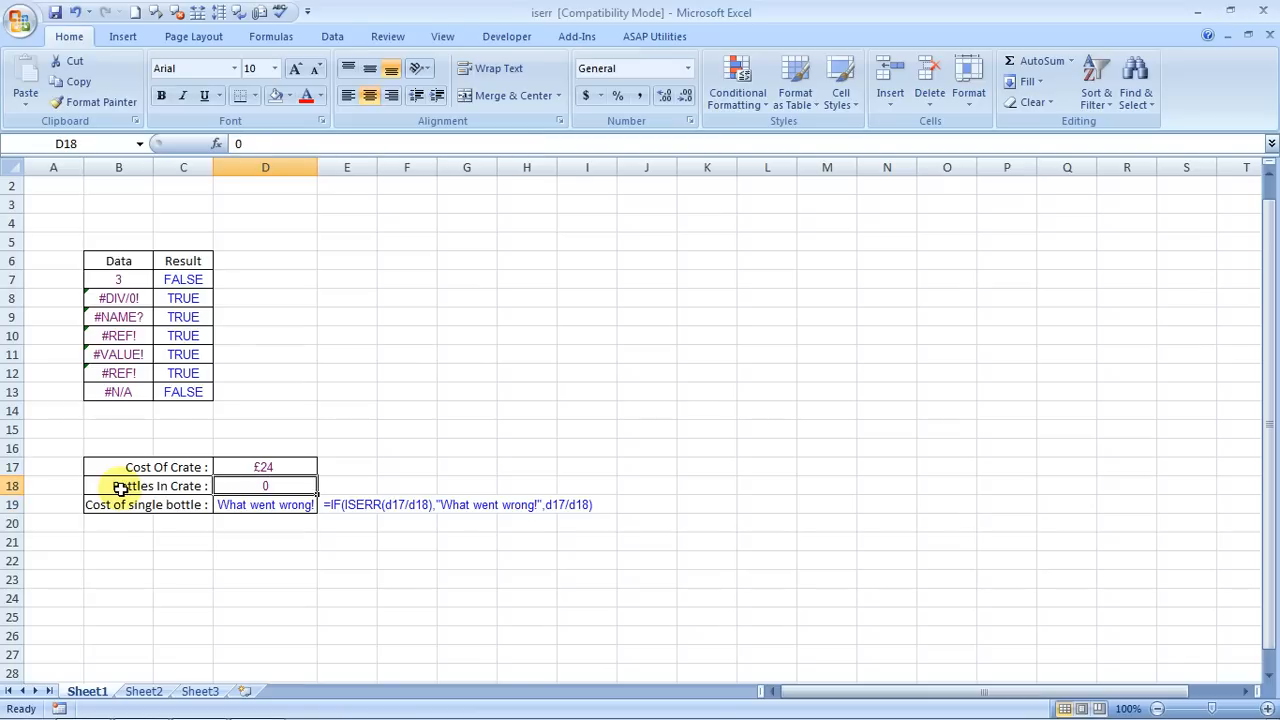
pyautogui.click(265, 504)
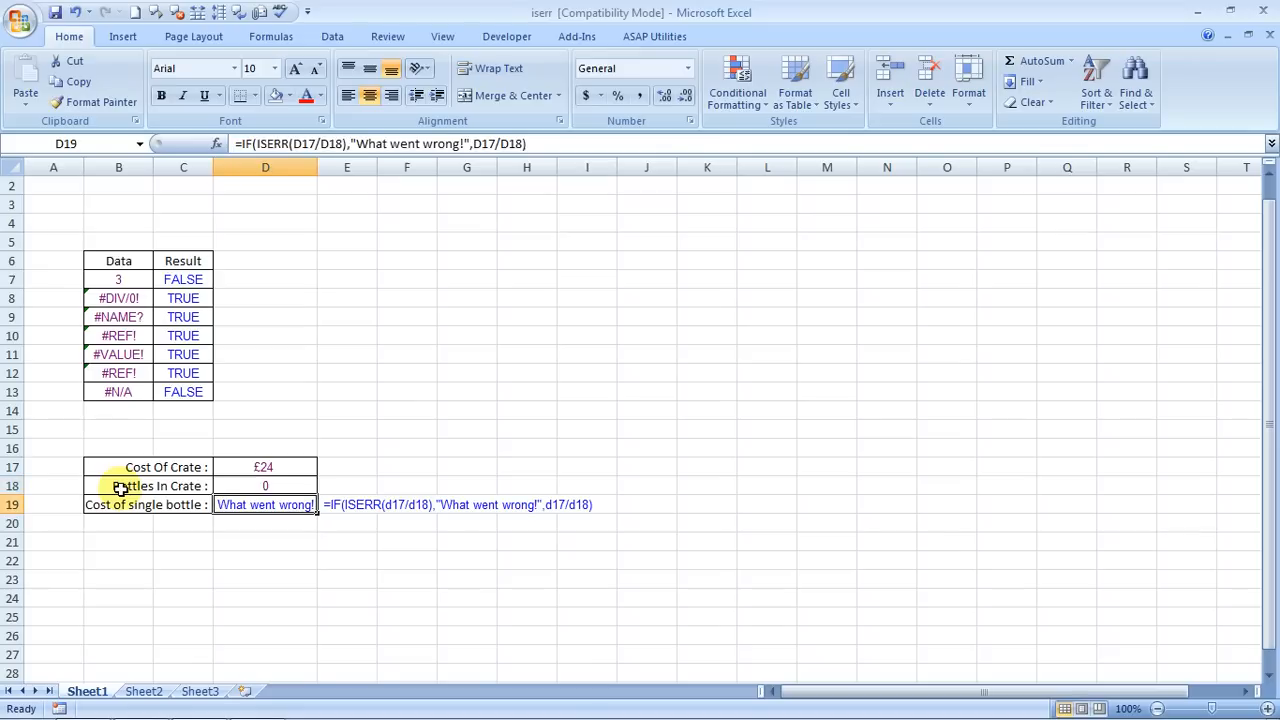
pyautogui.click(265, 485)
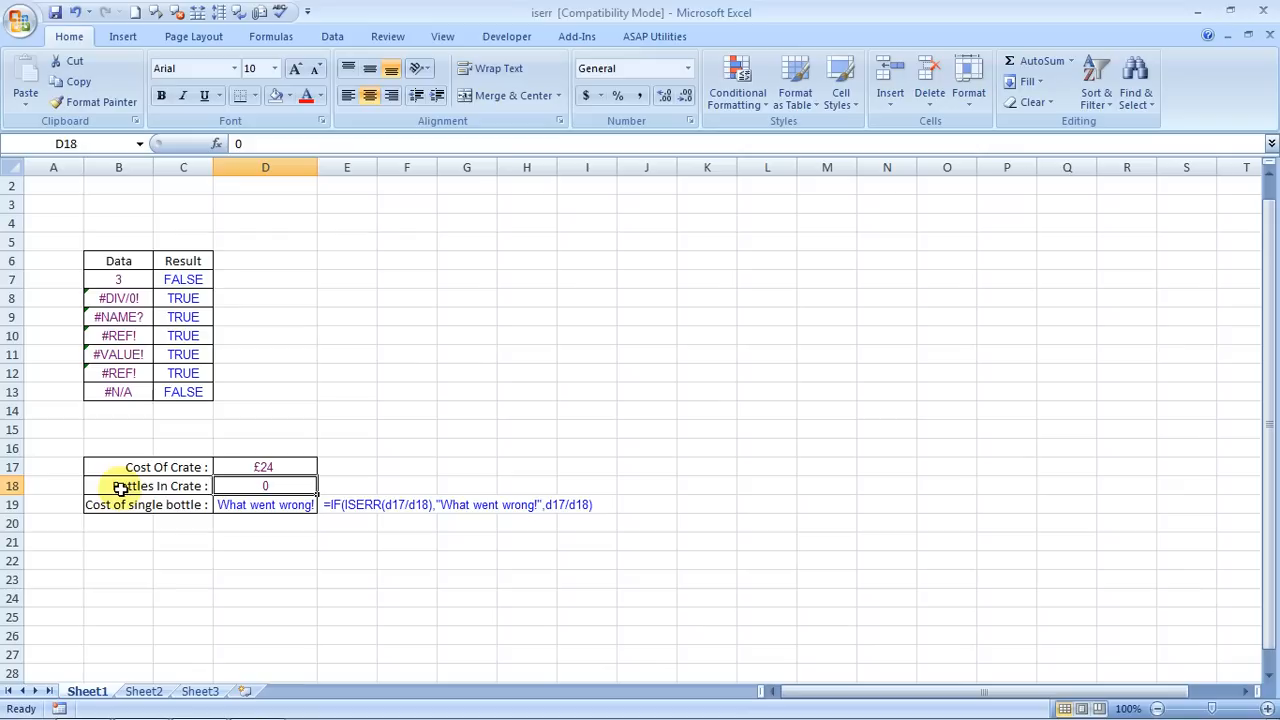
# Enter 2 bottles in D18 so the single-bottle cost in D19 shows 12.
pyautogui.write('2')
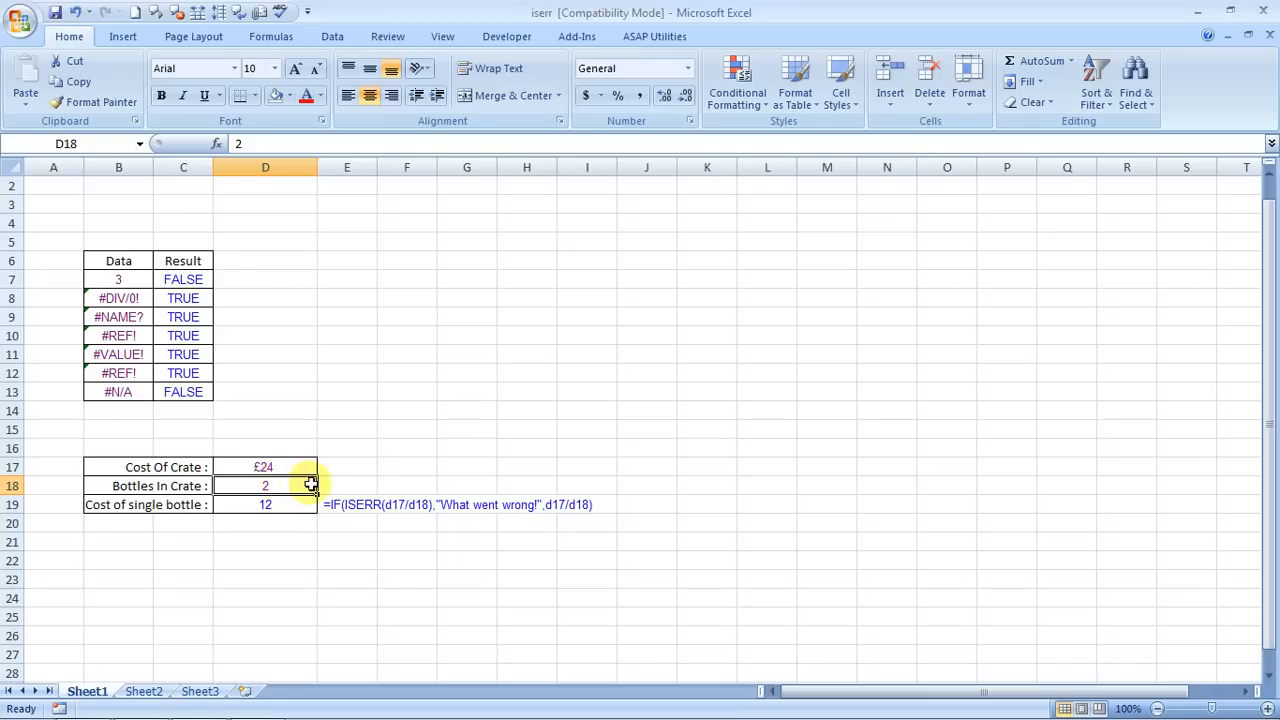
pyautogui.moveTo(293, 515)
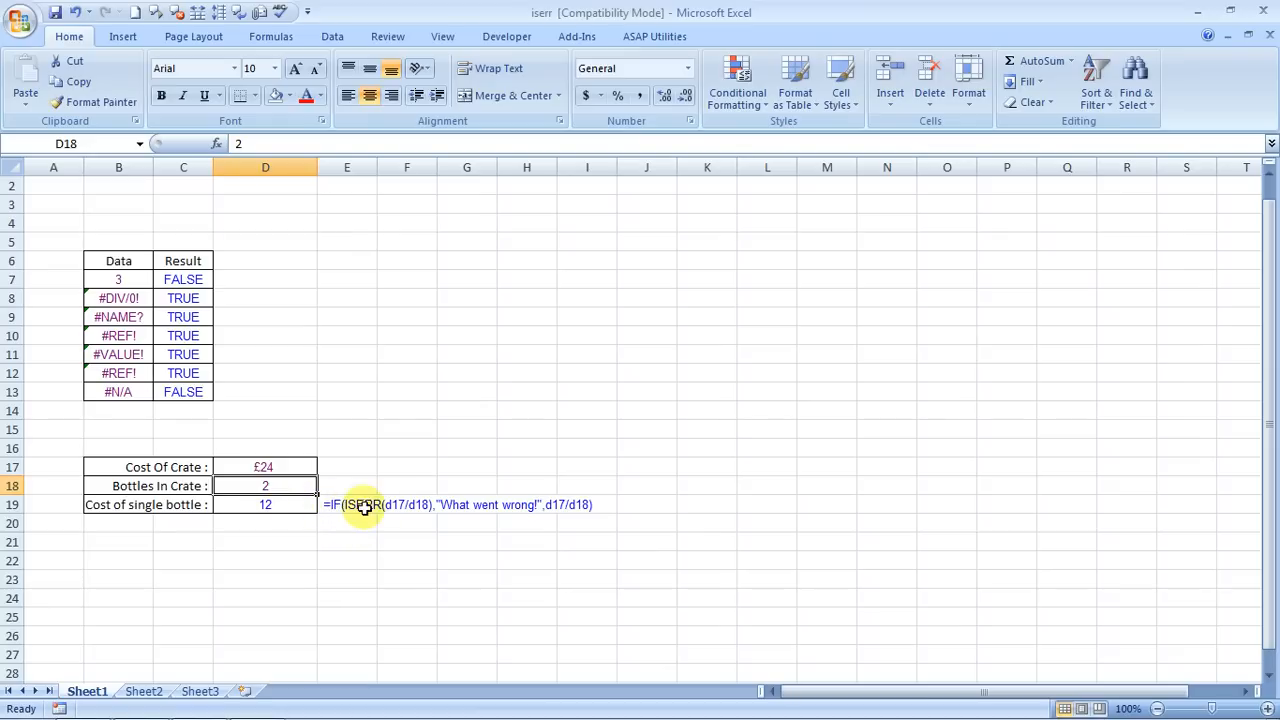
pyautogui.moveTo(403, 504)
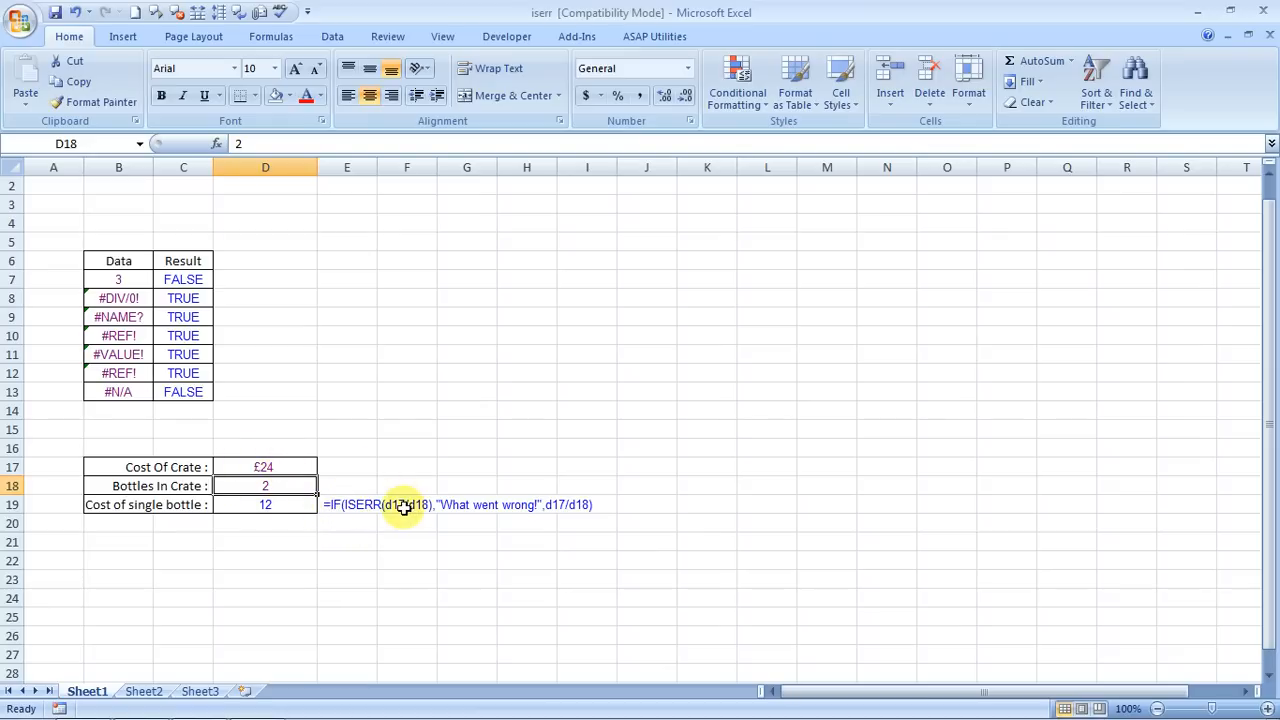
pyautogui.moveTo(442, 507)
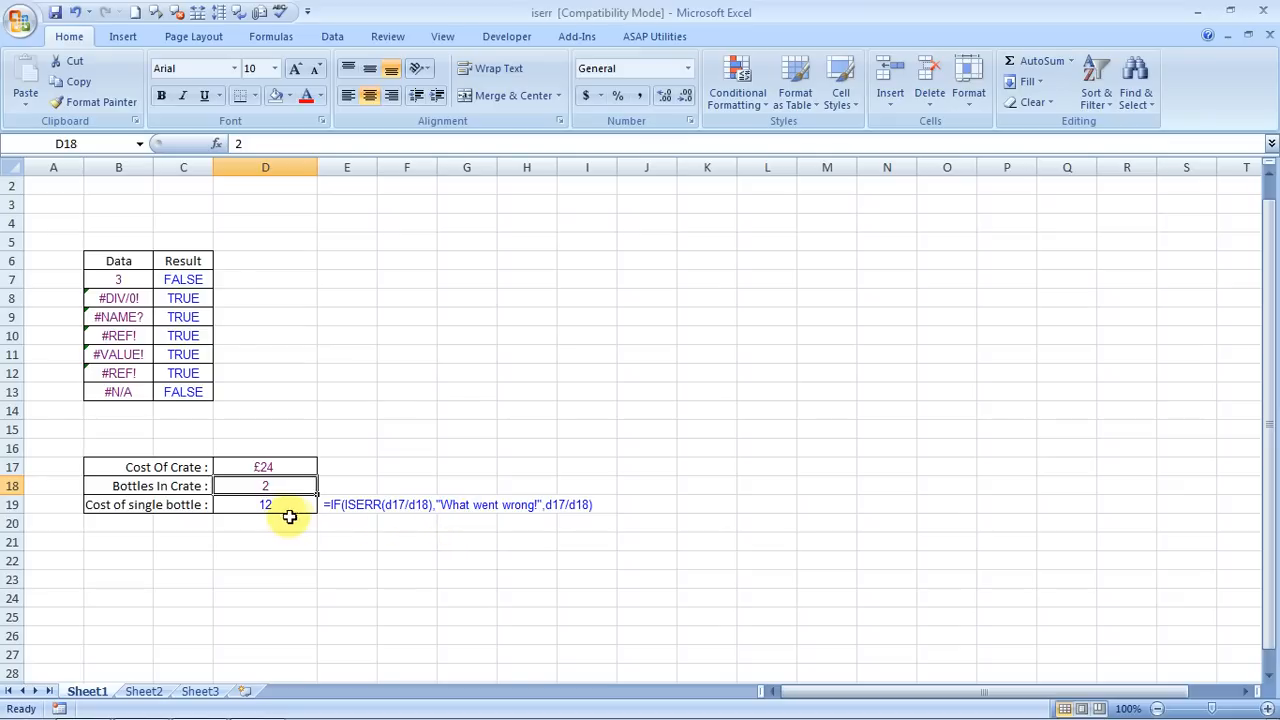
pyautogui.moveTo(504, 527)
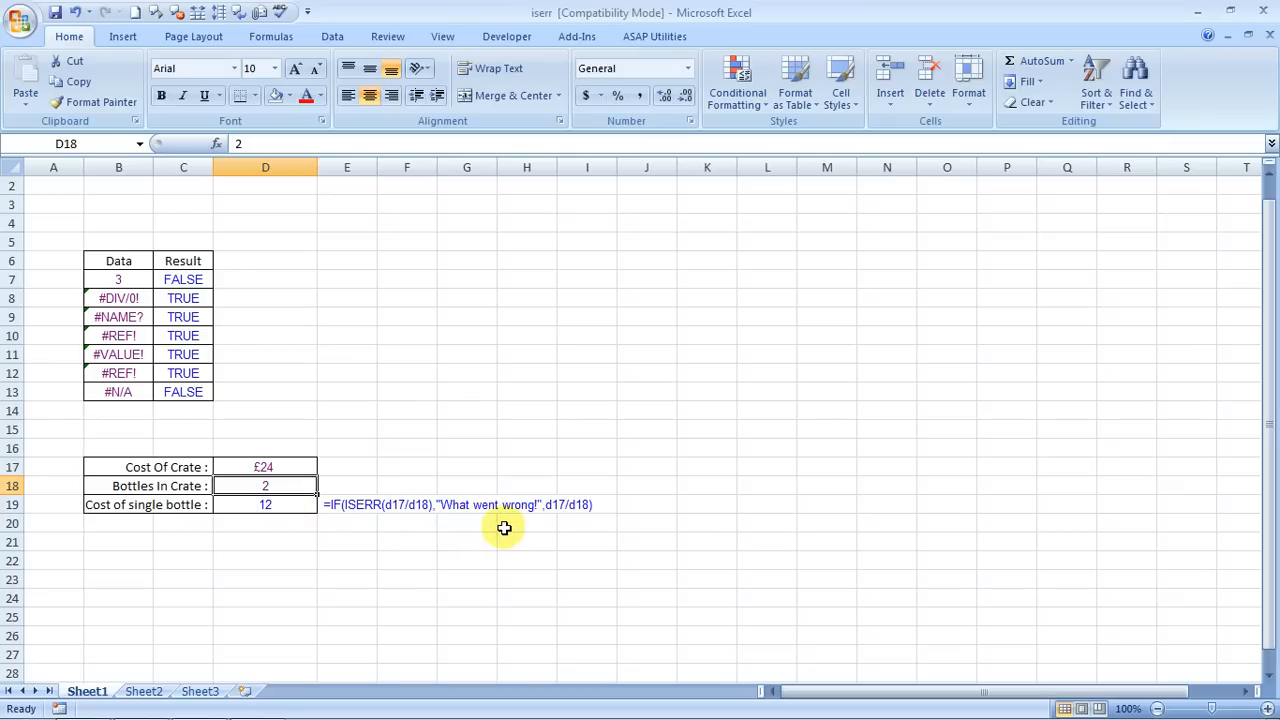
pyautogui.moveTo(471, 524)
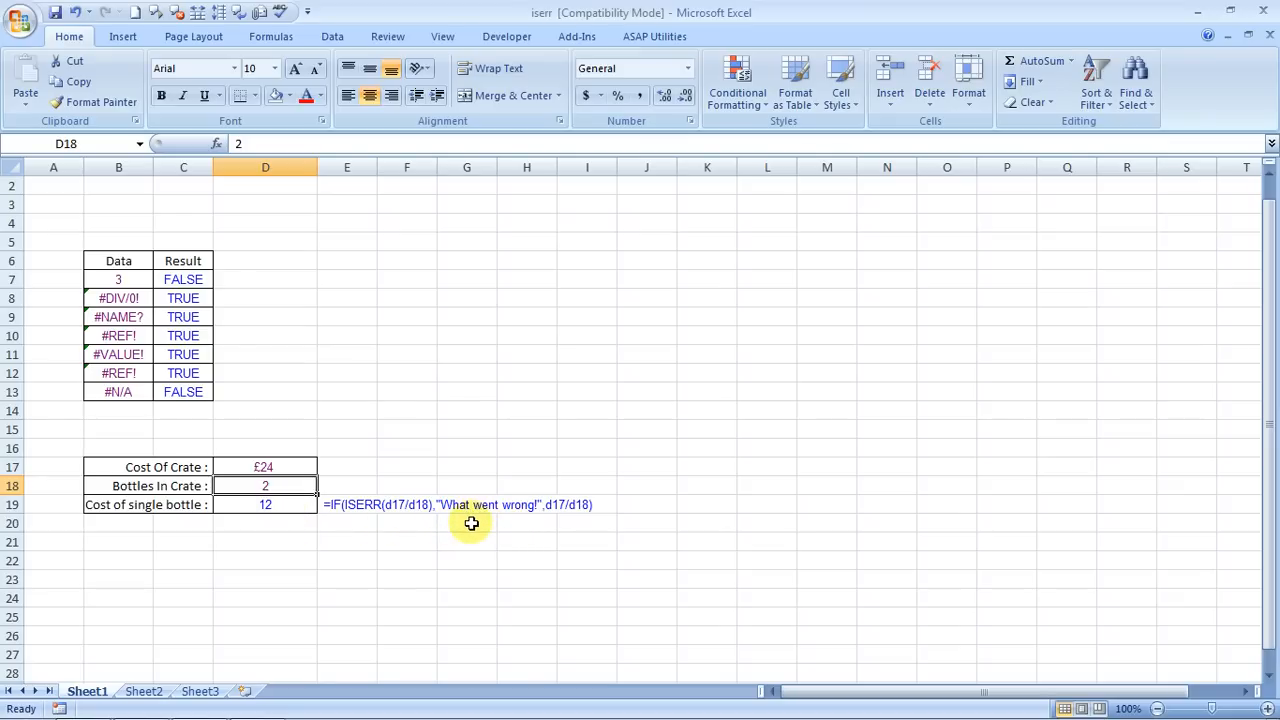
pyautogui.moveTo(556, 520)
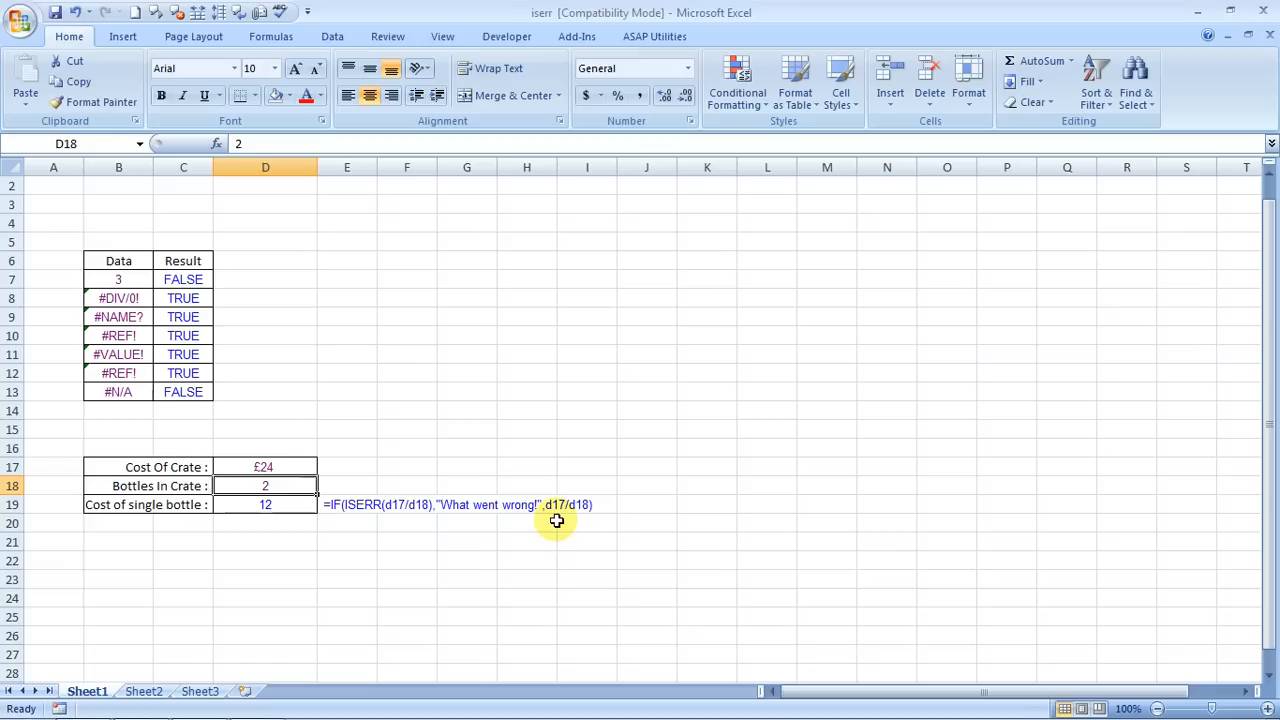
# Restore D18 to 0 bottles so D19 reads 'What went wrong!' again.
pyautogui.click(265, 504)
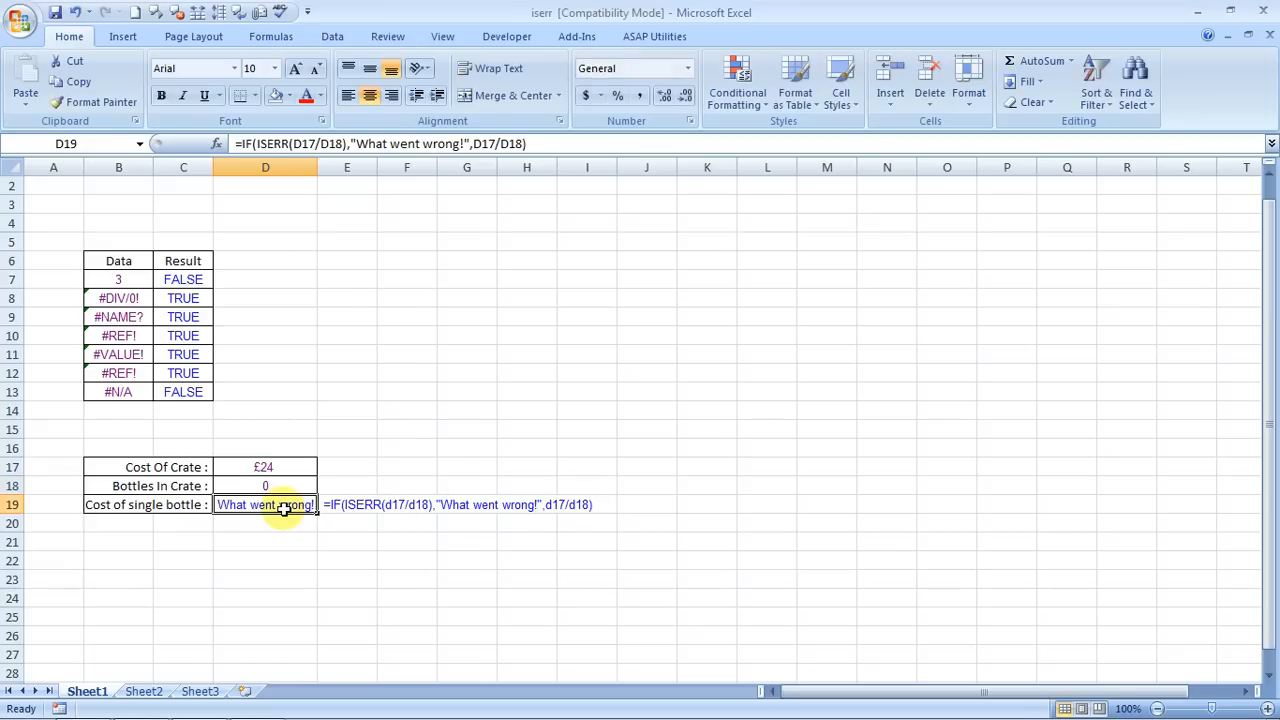
pyautogui.press('enter')
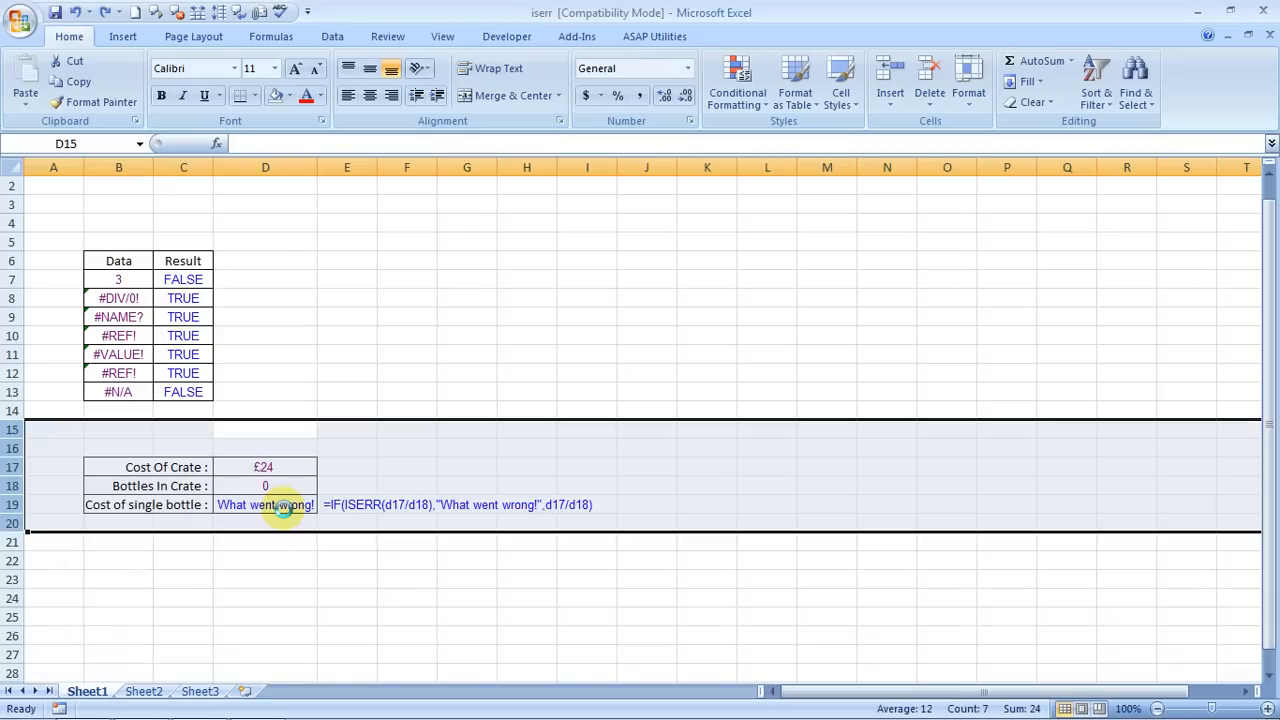
pyautogui.click(265, 447)
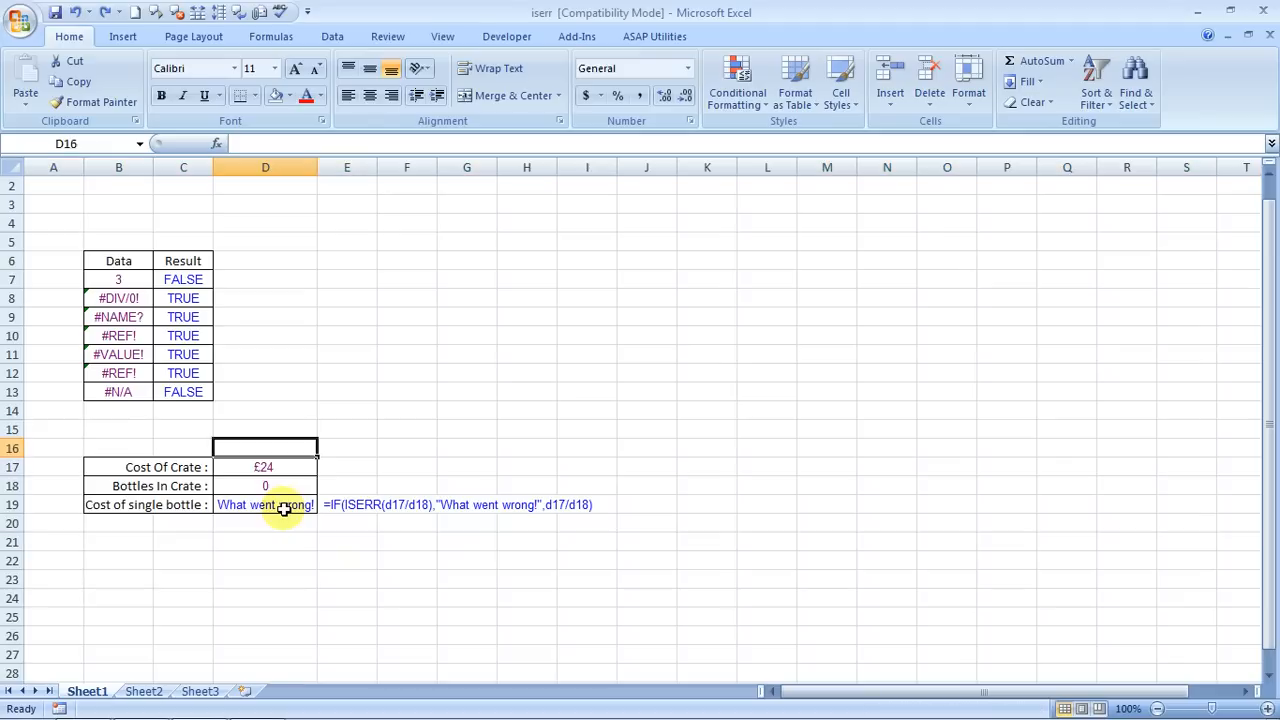
pyautogui.click(265, 541)
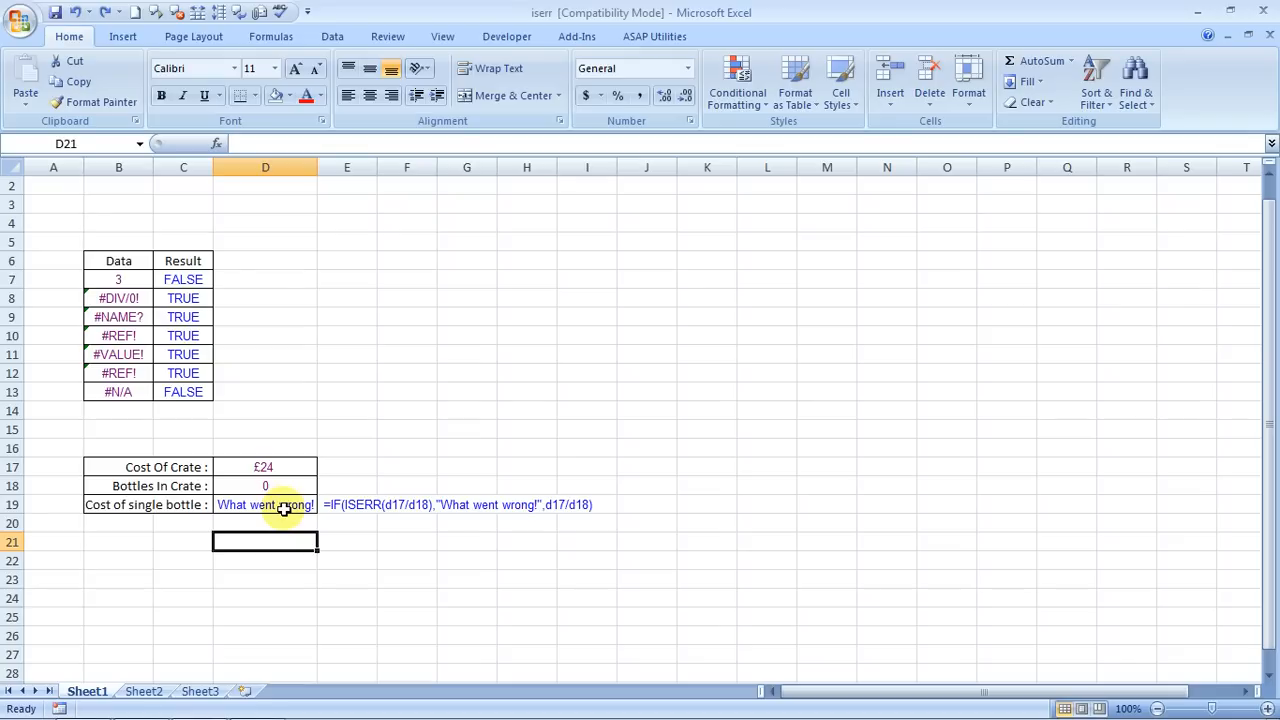
pyautogui.press('alt+tab')
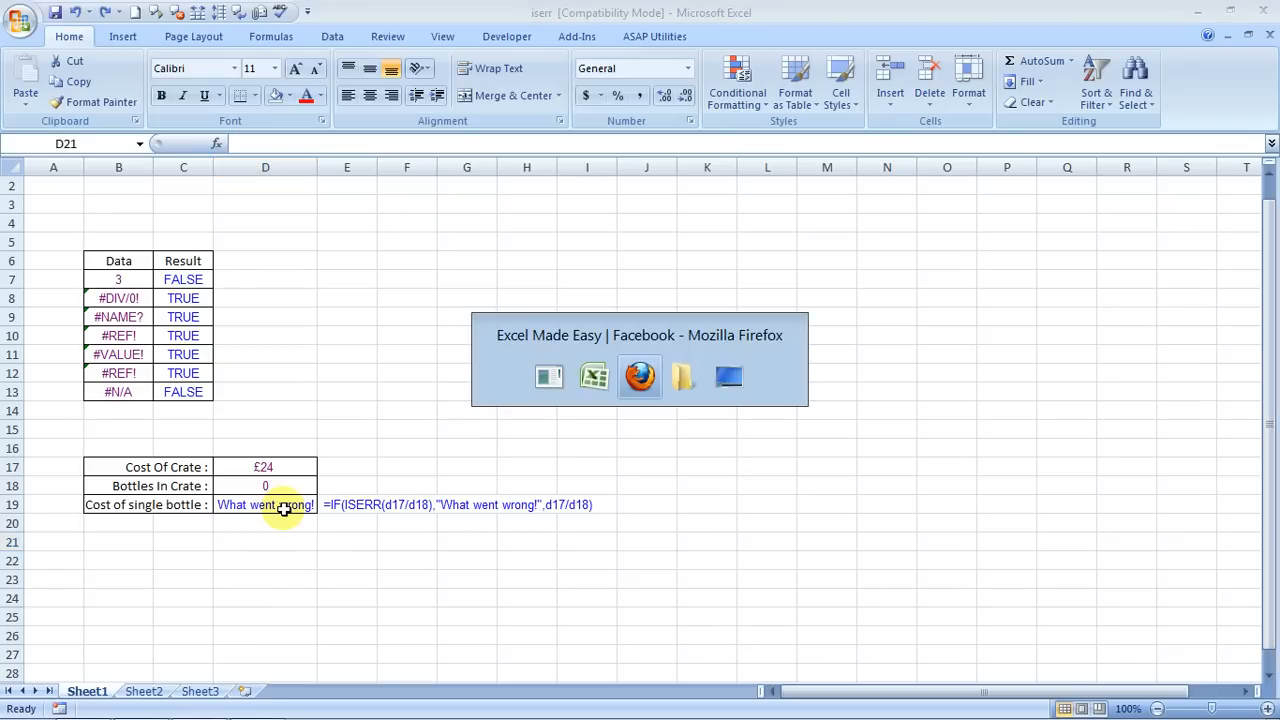